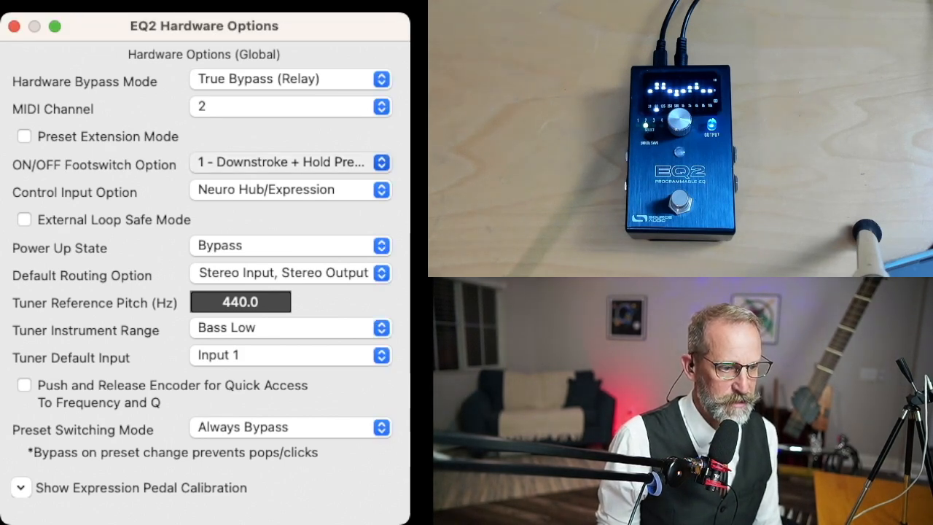
Step: Choose ON/OFF footswitch option 7, Hold Presets/Double Tap, in EQ2 Hardware Options
{"action": "left_click", "coordinate": [289, 162]}
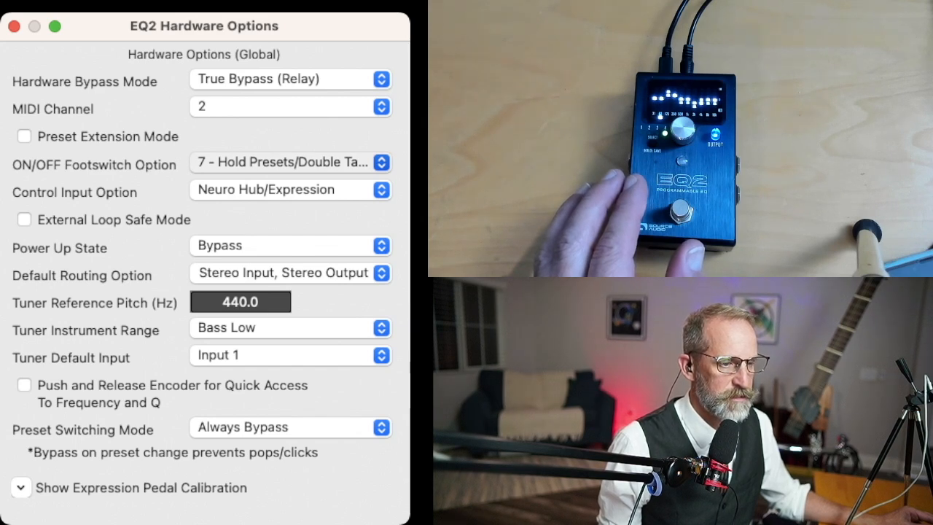
{"action": "left_click", "coordinate": [290, 162]}
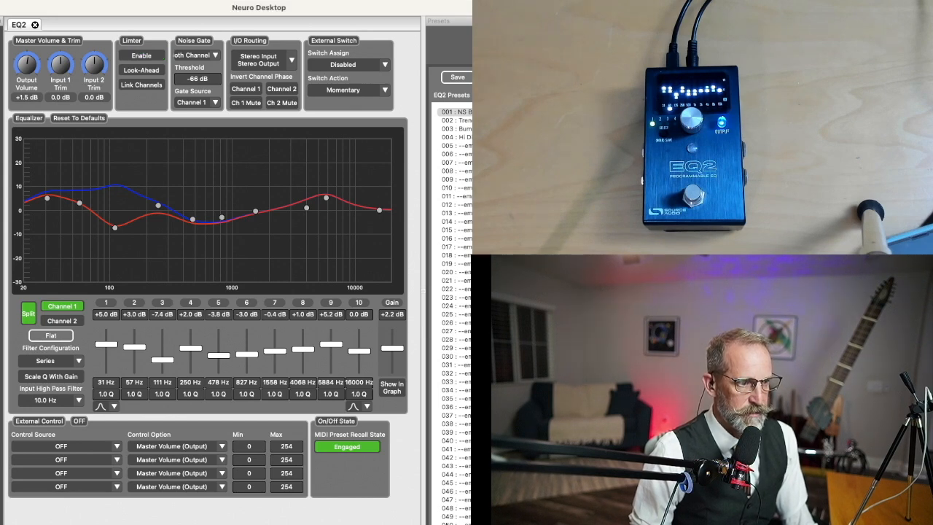
Step: Enable the EQ2 limiter and turn on Link Channels
{"action": "left_click", "coordinate": [140, 55]}
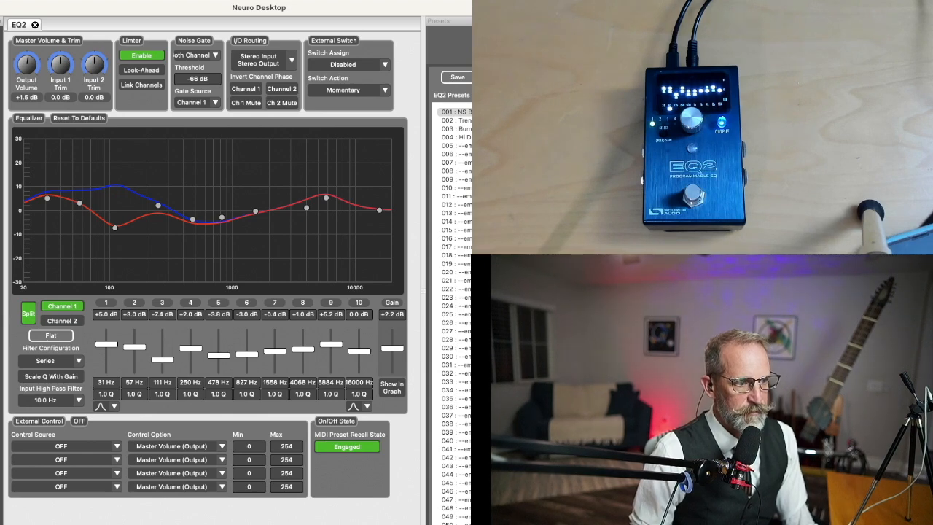
{"action": "left_click", "coordinate": [142, 84]}
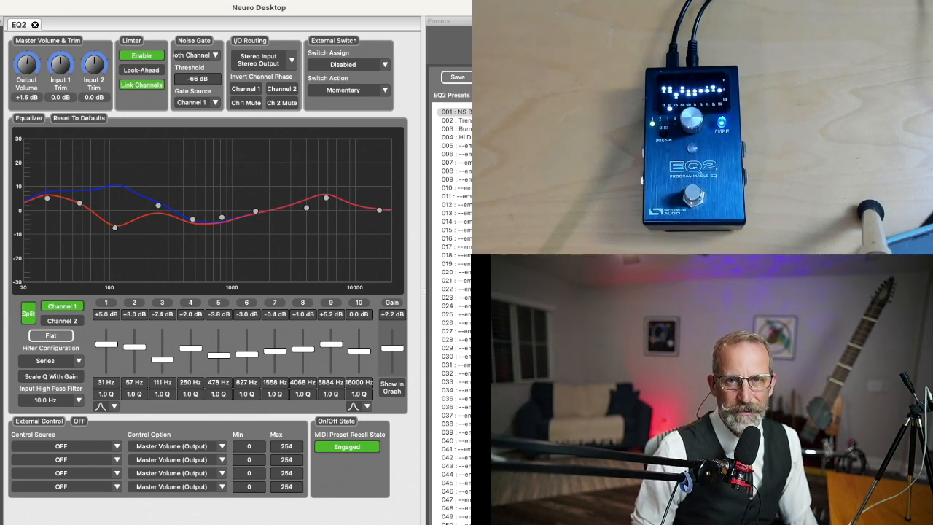